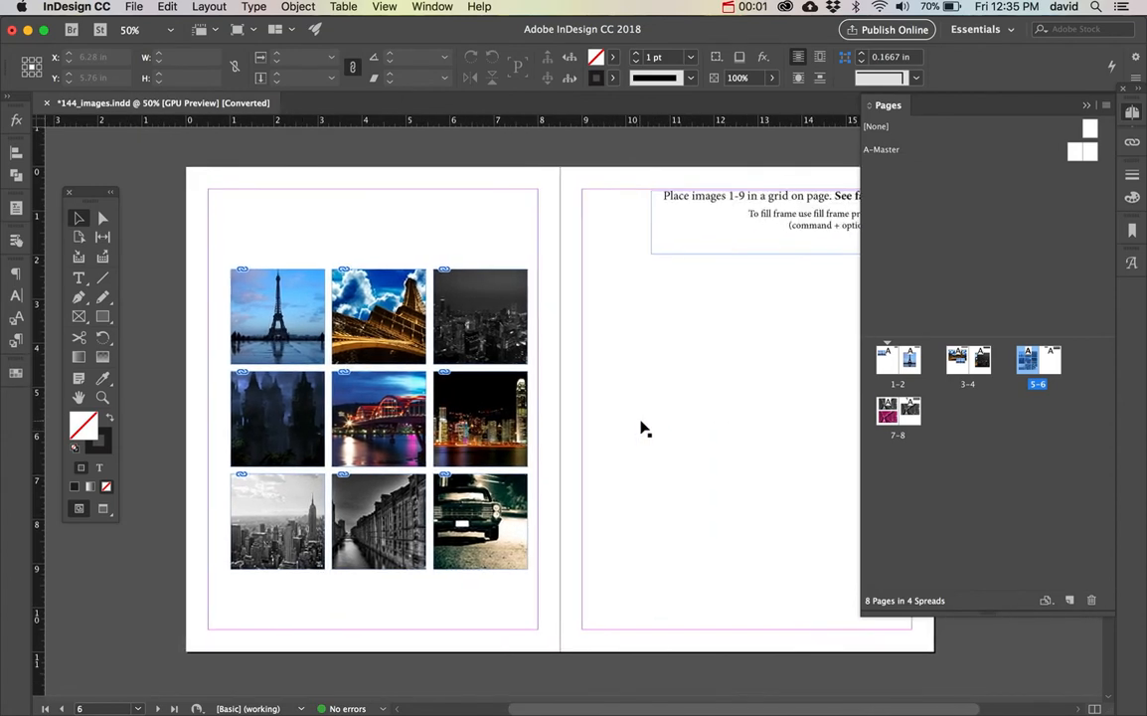
# Load images 1.jpeg through 9.jpeg from Links for placing, excluding 8_pink.tif
pyautogui.hscroll(3)
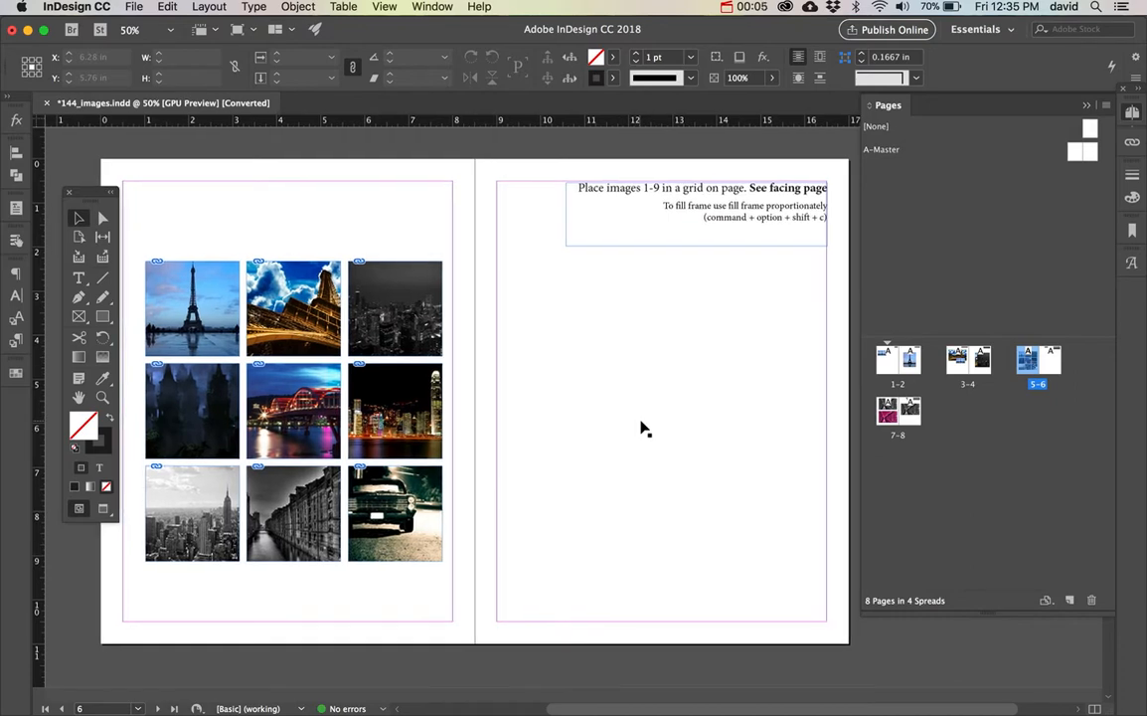
pyautogui.moveTo(348, 390)
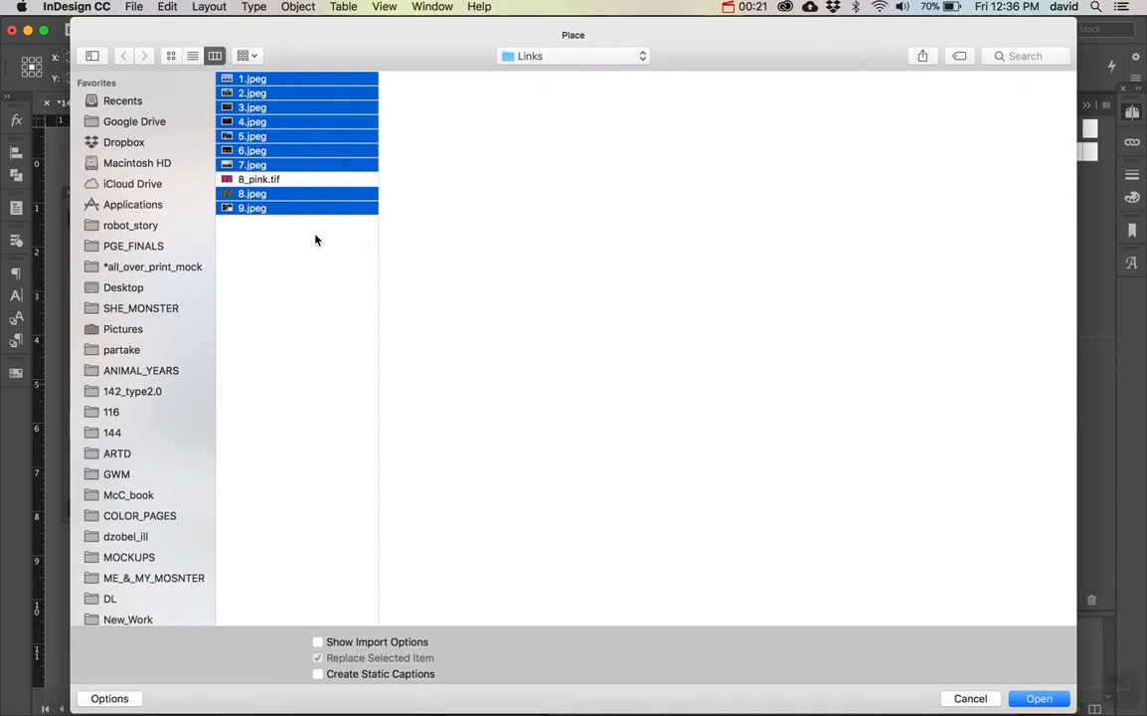
pyautogui.click(1038, 698)
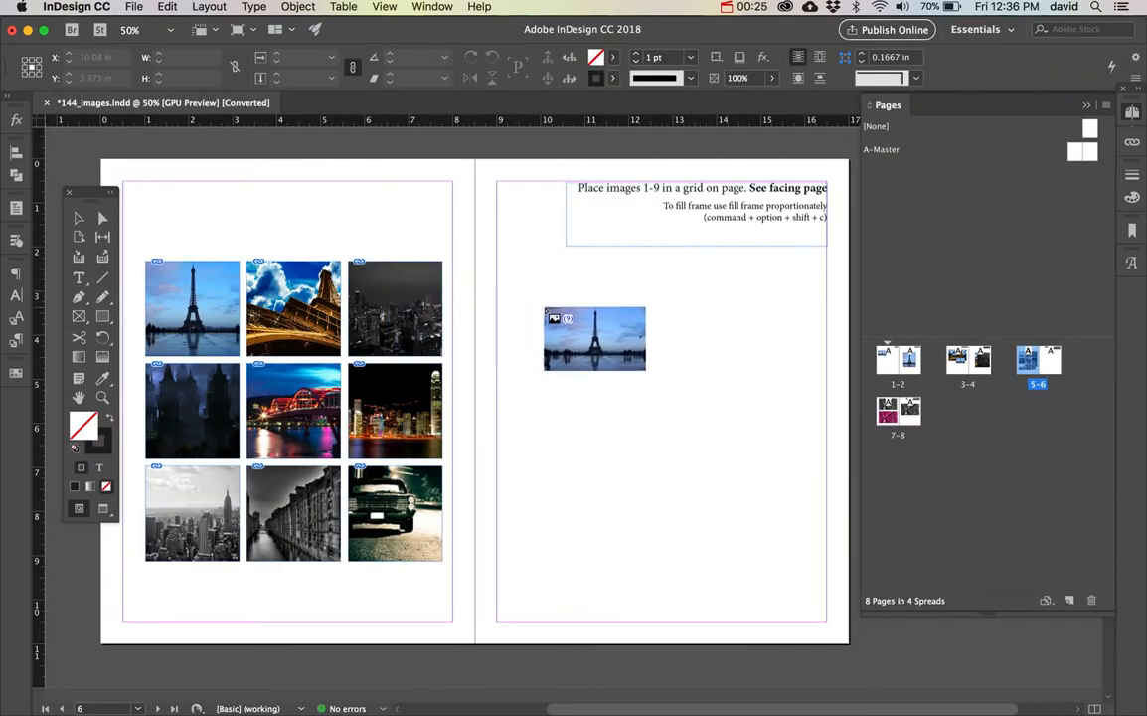
# Begin dragging a 3×3 frame grid on the right page with the loaded cursor
pyautogui.moveTo(594, 338); pyautogui.dragTo(567, 303)
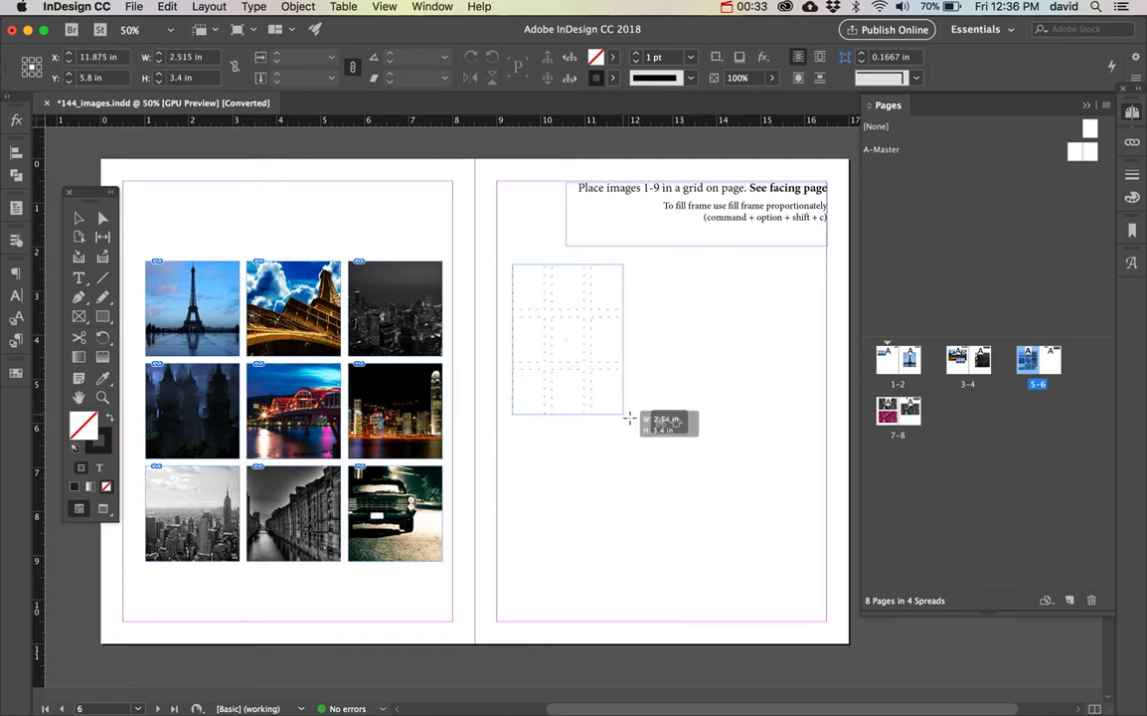
# Drag the grid to the lower-right margin, placing nine photos in 3×3 frames
pyautogui.moveTo(628, 417); pyautogui.dragTo(813, 567)
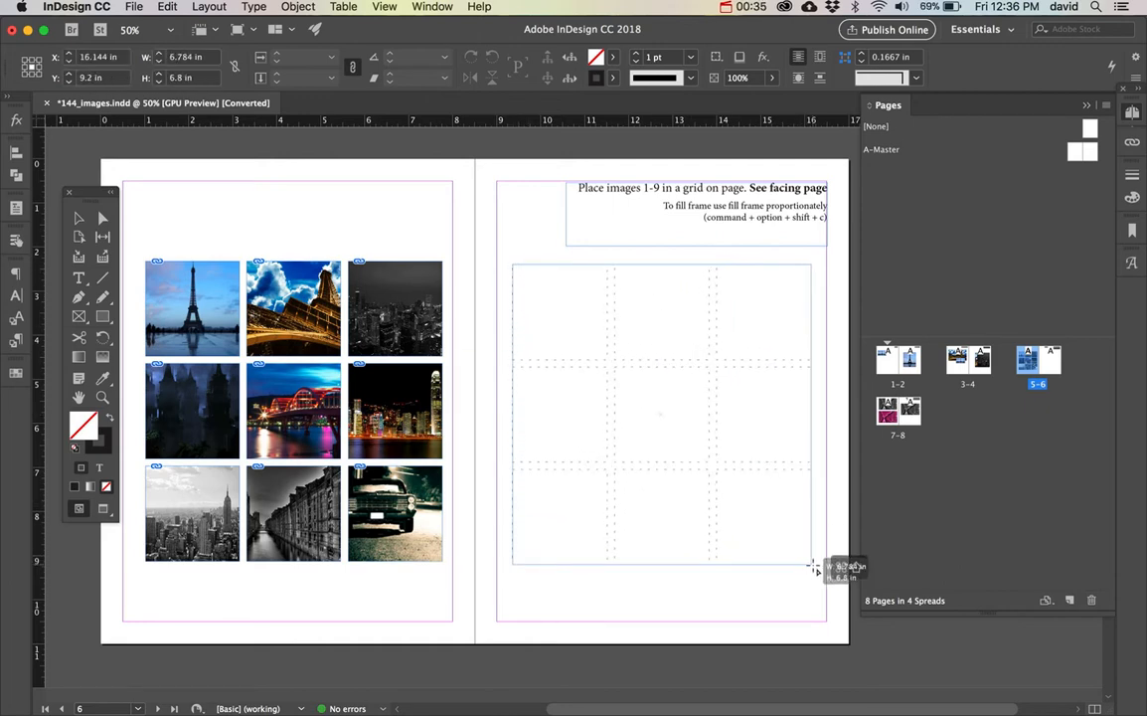
pyautogui.moveTo(813, 565); pyautogui.dragTo(823, 571)
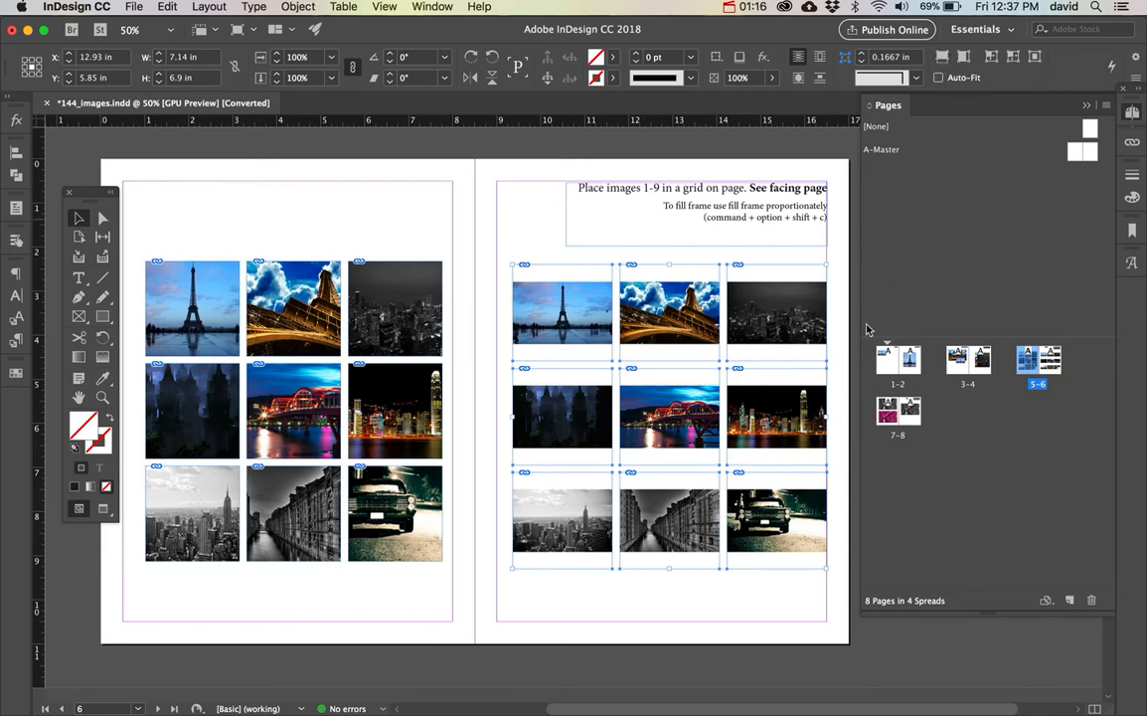
pyautogui.moveTo(838, 412)
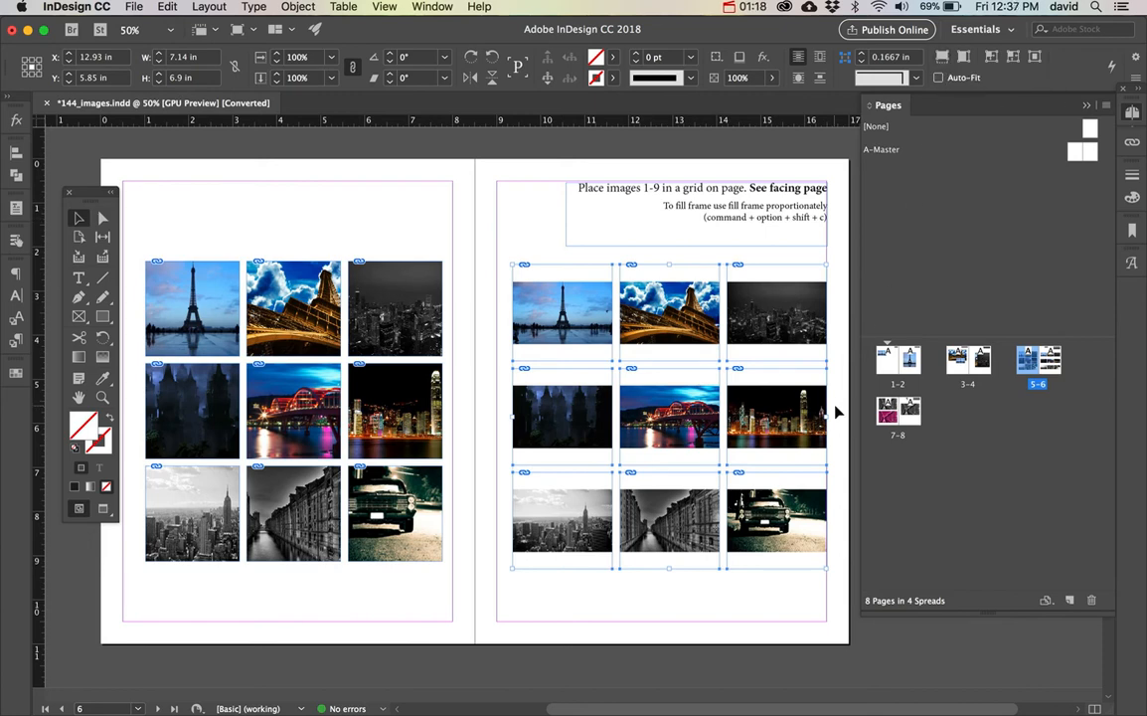